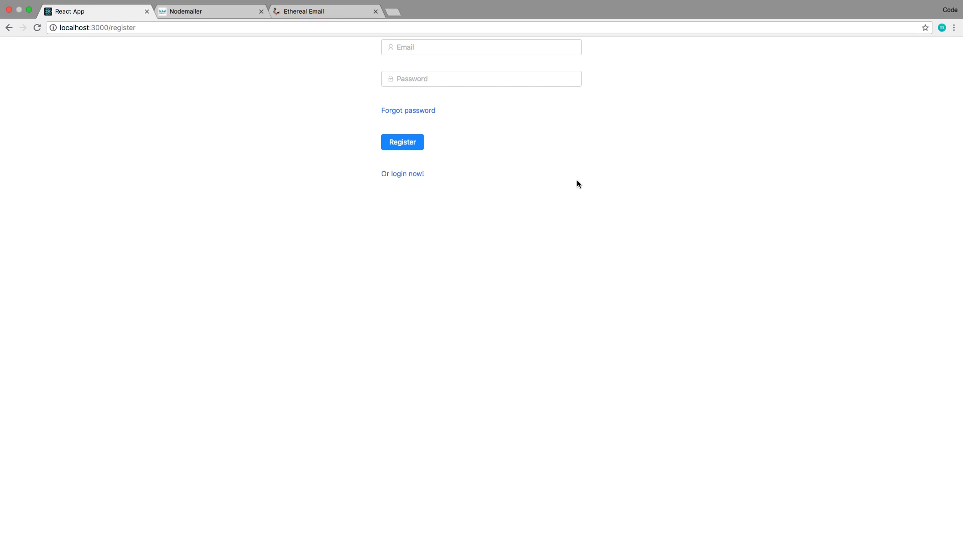
{"action": "mouse_move", "coordinate": [408, 110]}
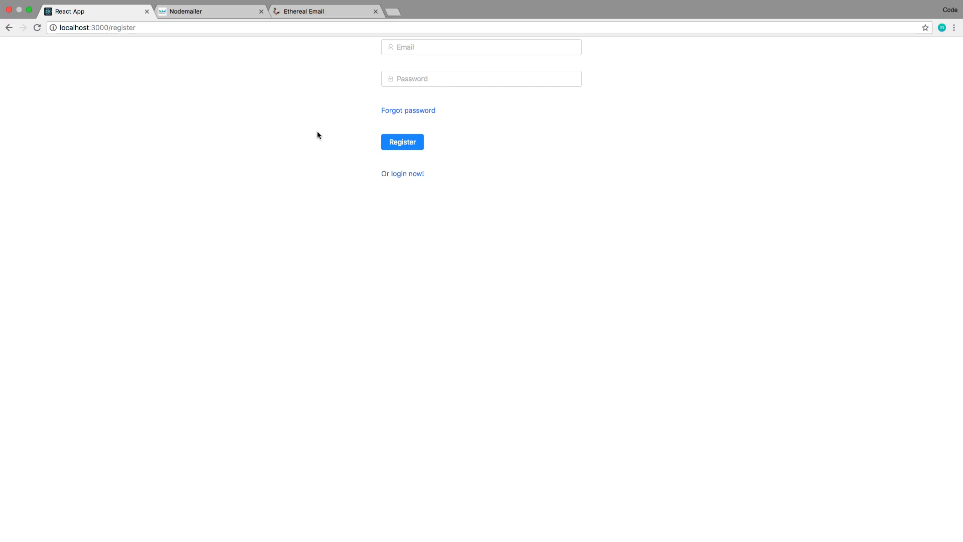
{"action": "mouse_move", "coordinate": [276, 146]}
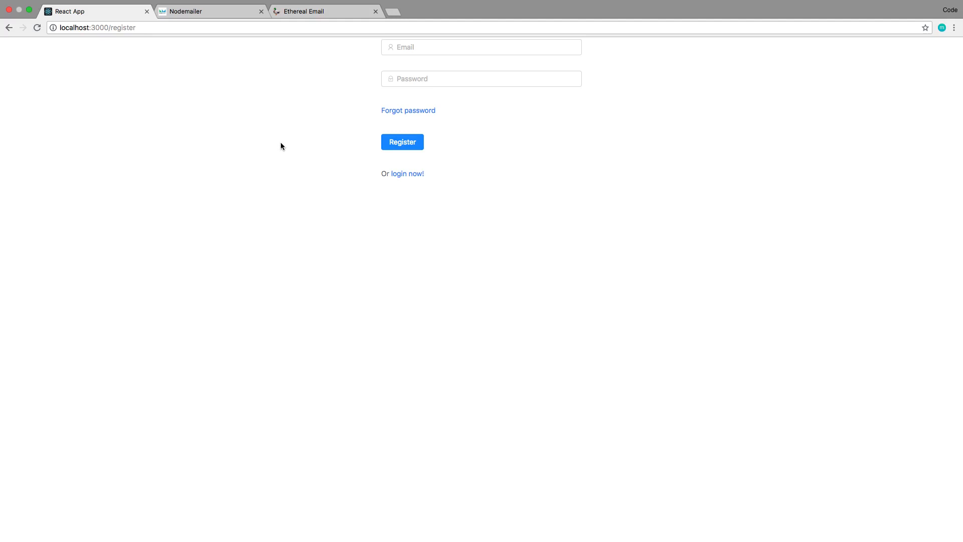
Read the Nodemailer about page, then view the Ethereal Email homepage
{"action": "left_click", "coordinate": [209, 11]}
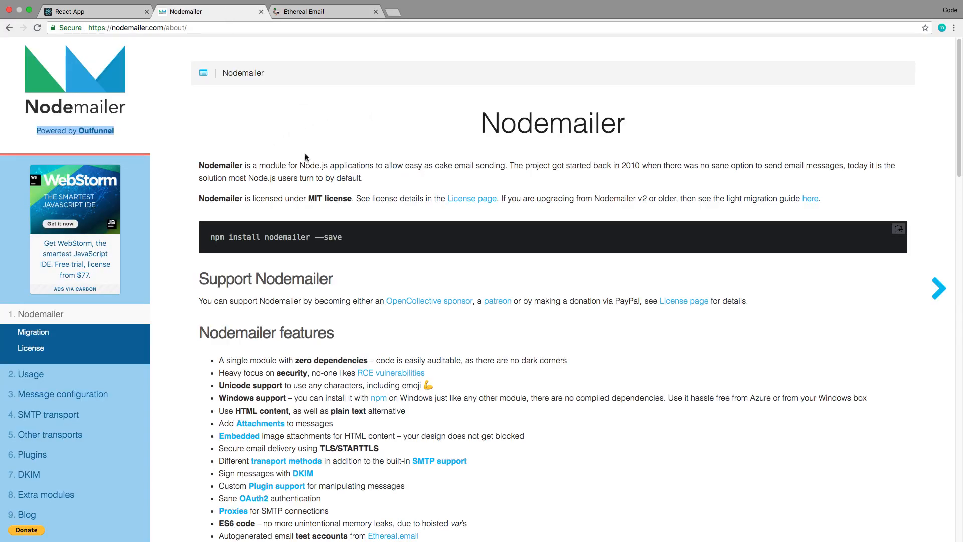
{"action": "mouse_move", "coordinate": [395, 119]}
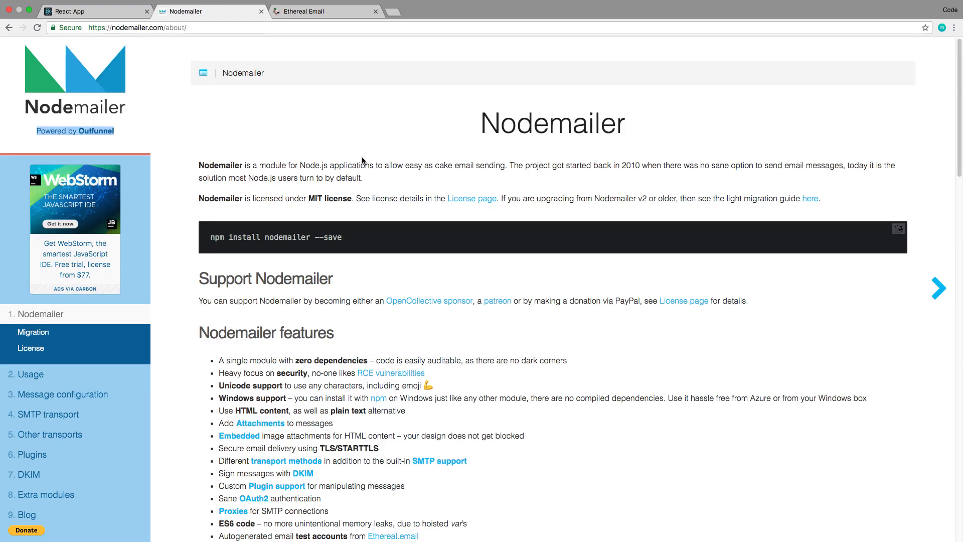
{"action": "left_click", "coordinate": [325, 11]}
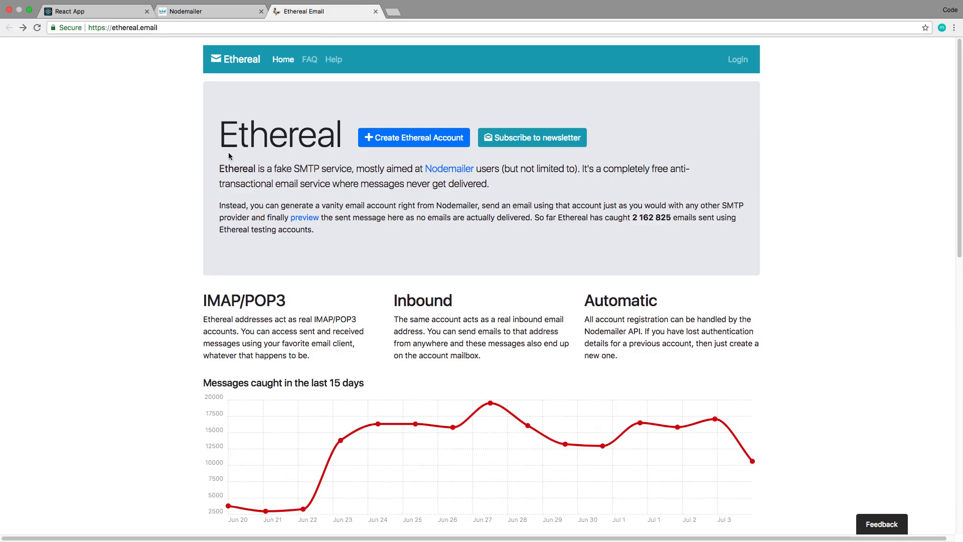
{"action": "double_click", "coordinate": [280, 134]}
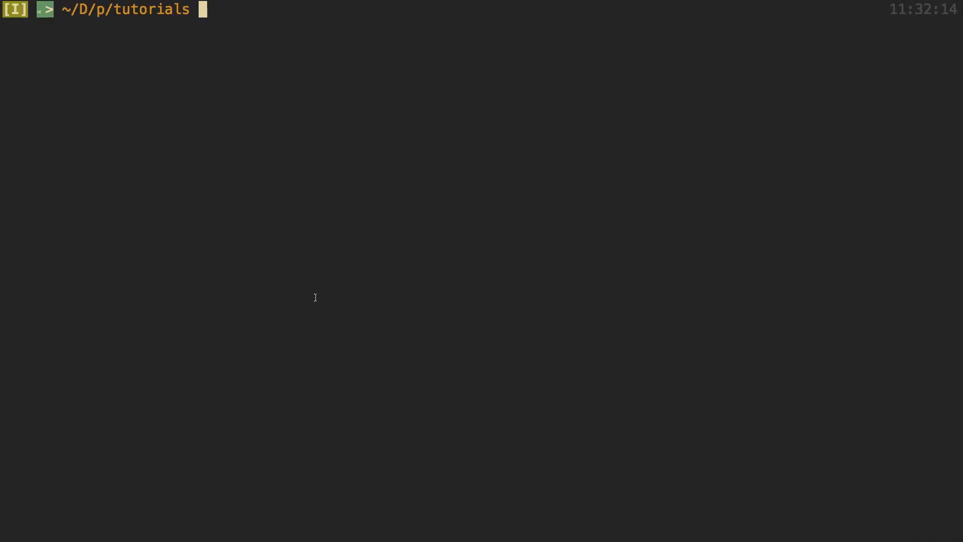
Create the testnodemailer project, install nodemailer, and save the Ethereal example in index.js
{"action": "type", "text": "mkdir testnodemailer"}
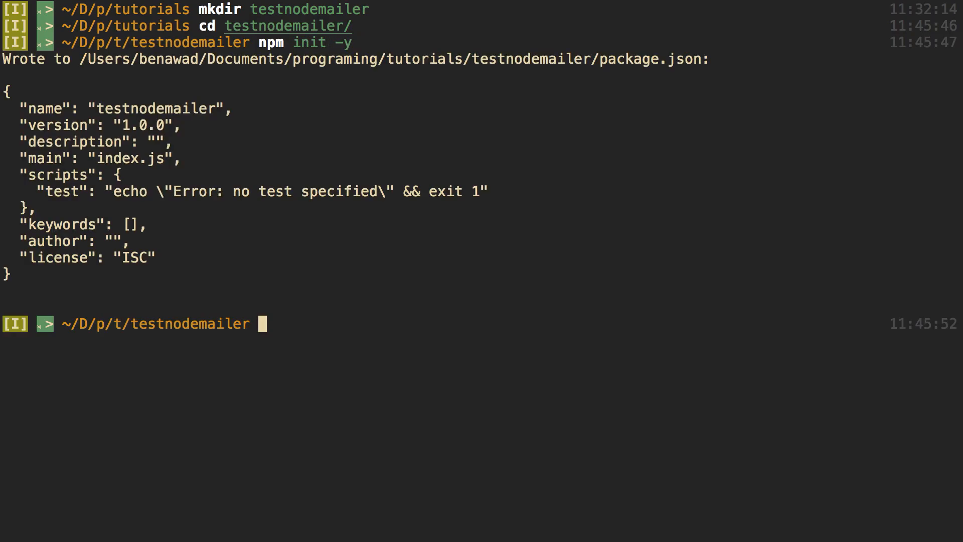
{"action": "type", "text": "npm i nodemailer"}
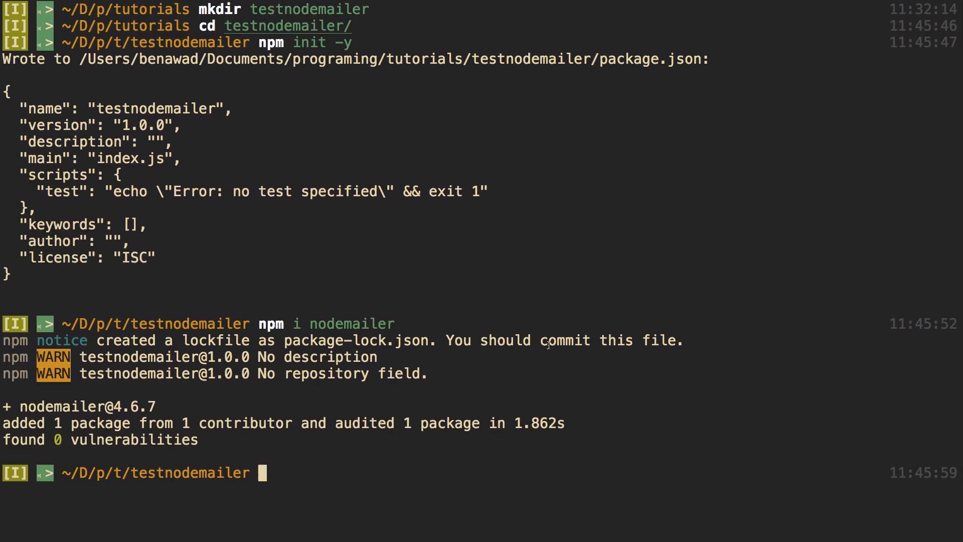
{"action": "type", "text": "vim index.js"}
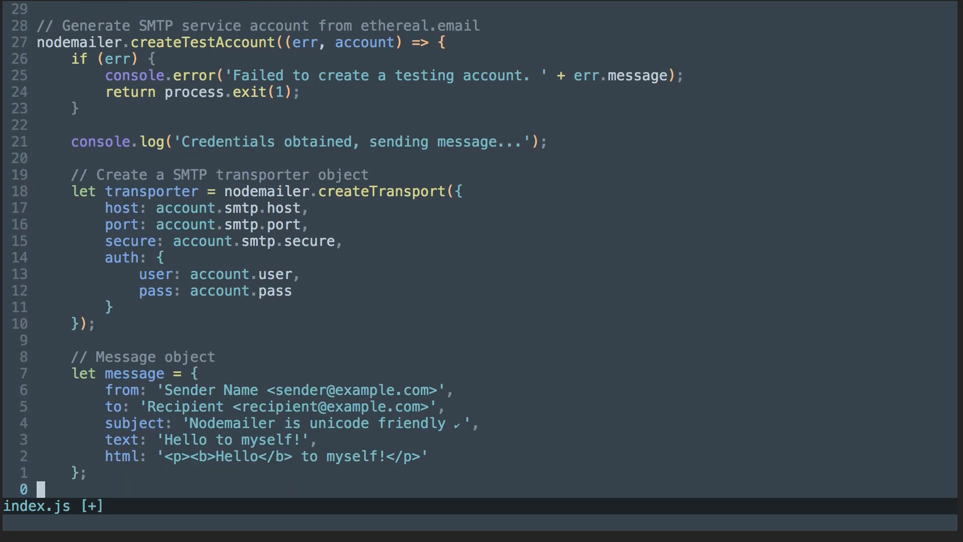
{"action": "type", "text": ":wq"}
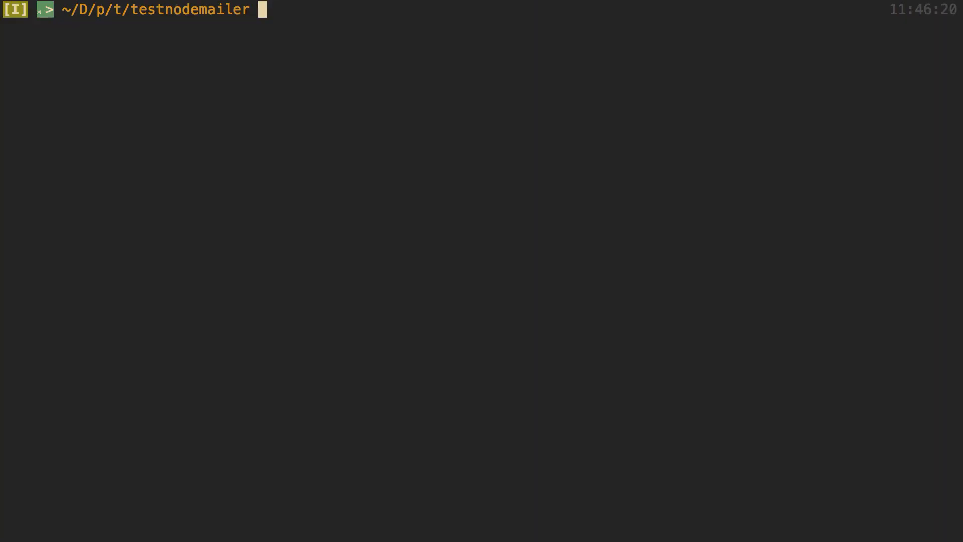
Run node index.js and inspect the 'Hello to myself!' message preview on Ethereal
{"action": "type", "text": "node index.js"}
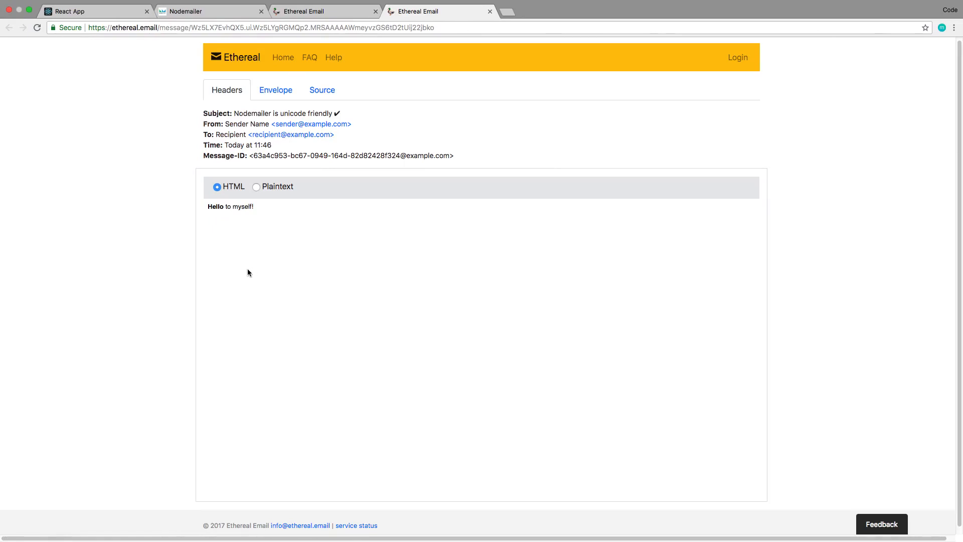
{"action": "scroll", "scroll_direction": "down", "scroll_amount": 3}
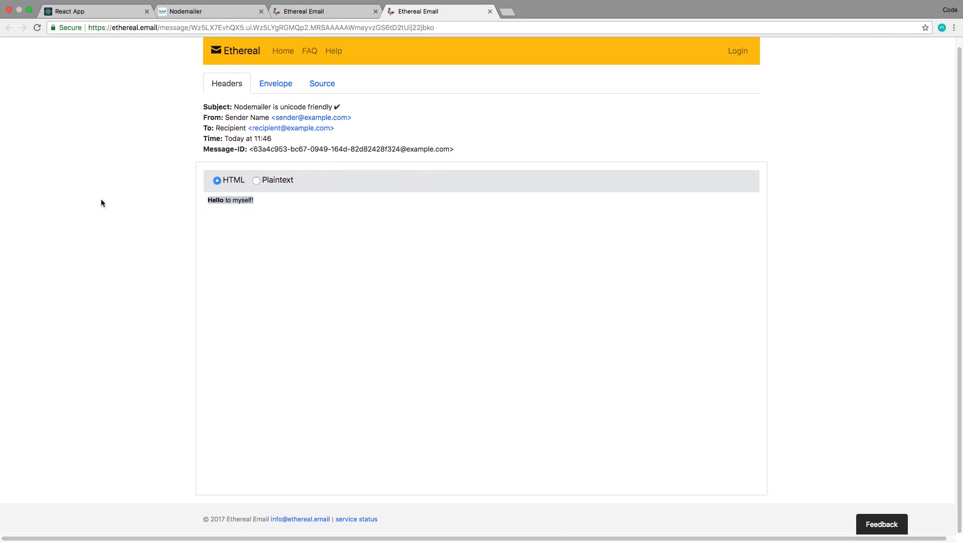
{"action": "scroll", "scroll_direction": "down", "scroll_amount": 3}
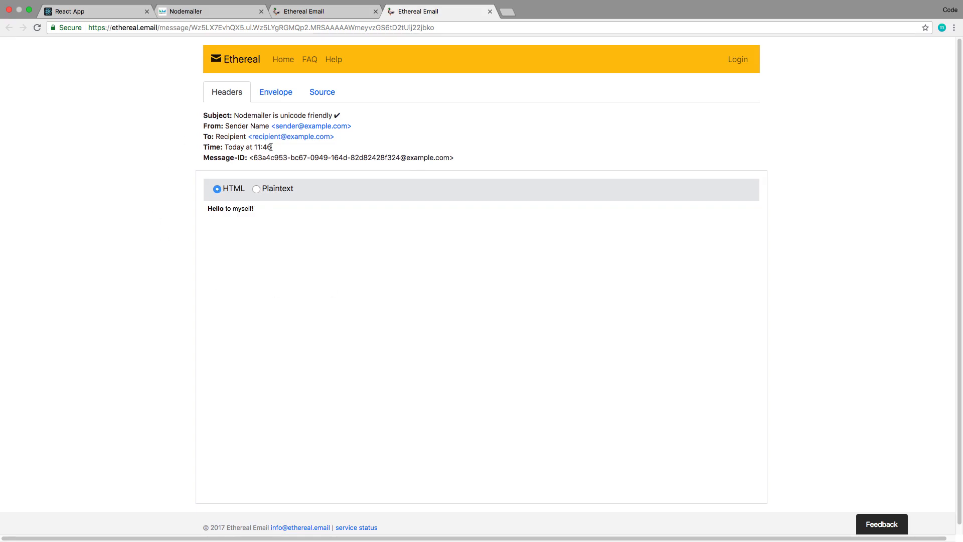
{"action": "mouse_move", "coordinate": [255, 216]}
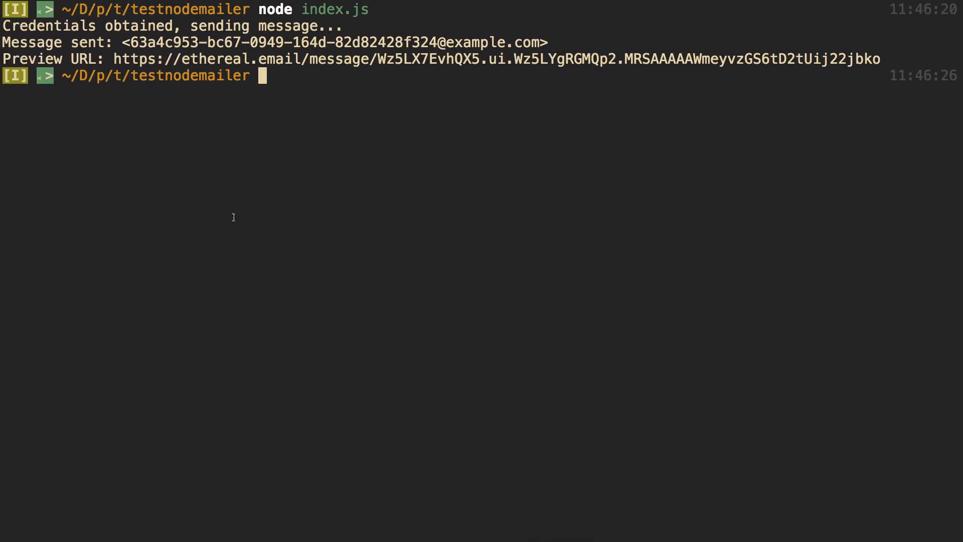
{"action": "left_click_drag", "start_coordinate": [111, 58], "coordinate": [775, 58]}
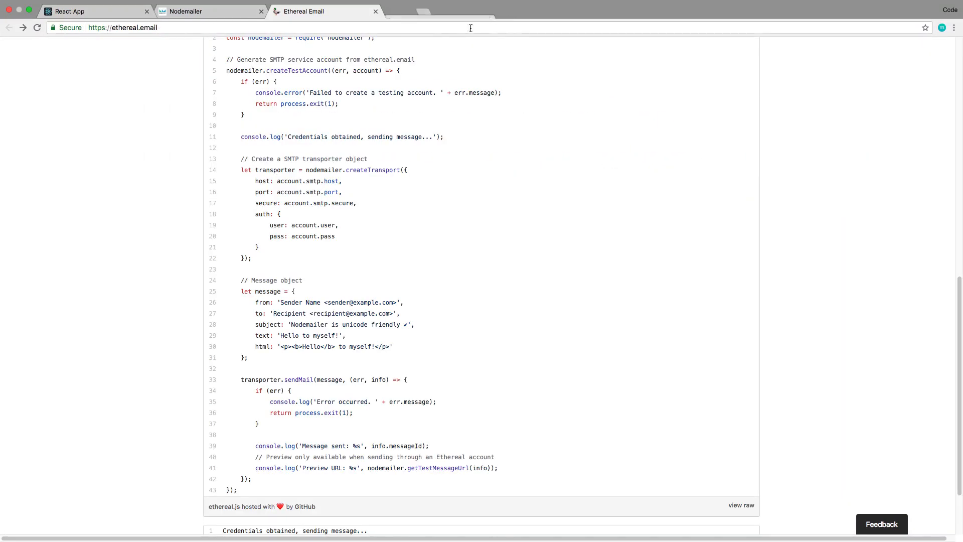
{"action": "mouse_move", "coordinate": [479, 297]}
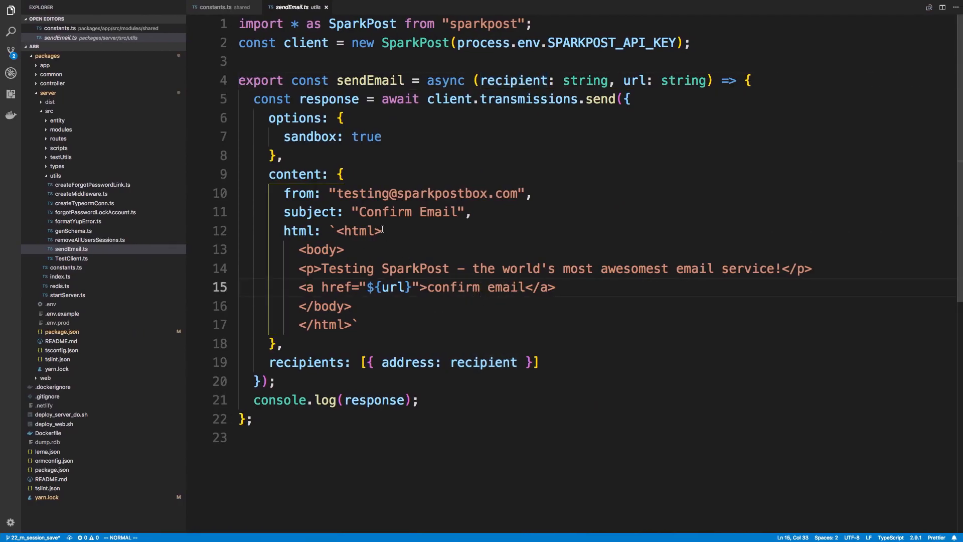
{"action": "mouse_move", "coordinate": [110, 253]}
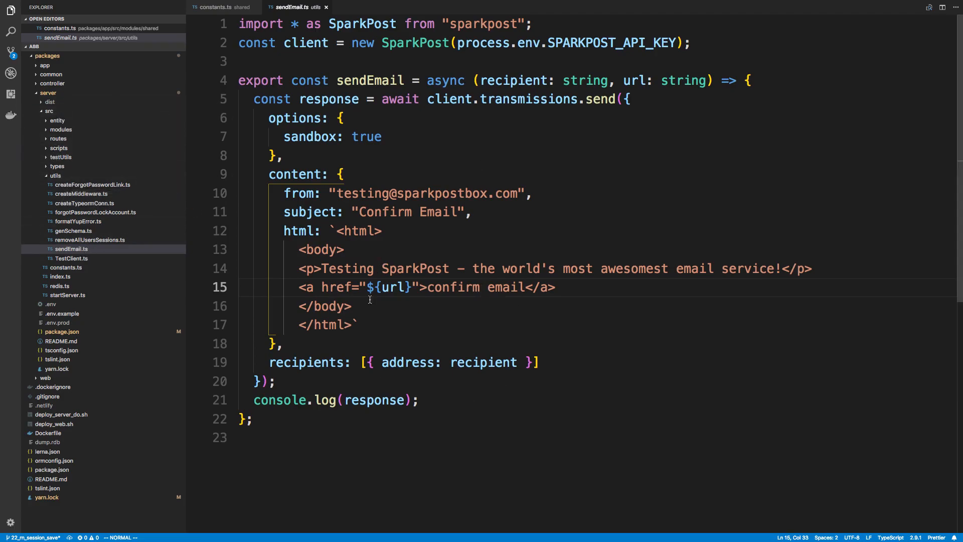
{"action": "mouse_move", "coordinate": [477, 135]}
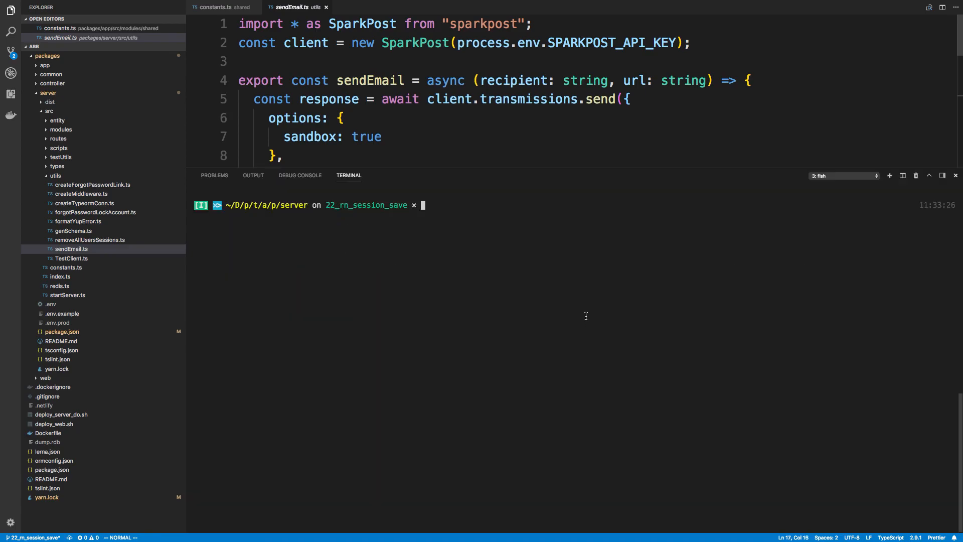
{"action": "type", "text": "yarn add -D @types/nodemailer"}
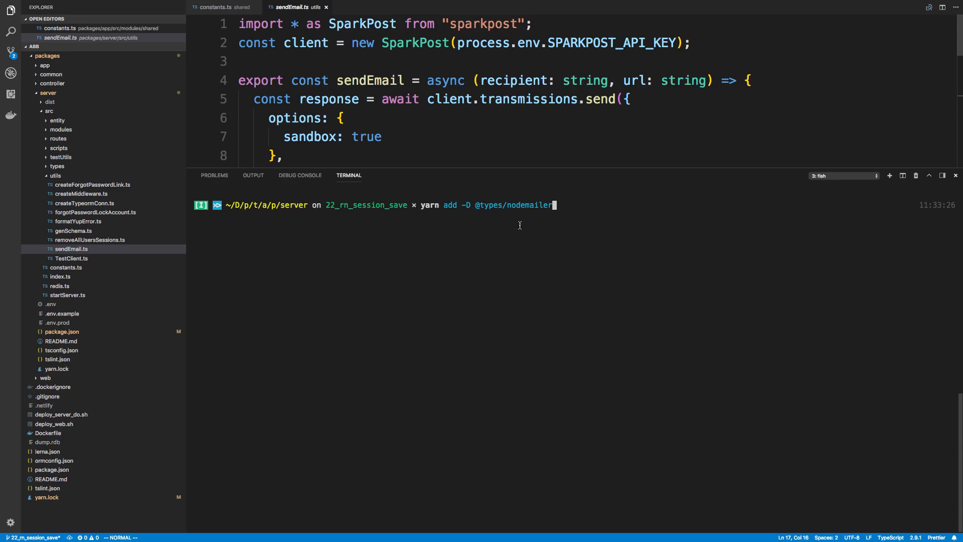
{"action": "key", "text": "ctrl+c"}
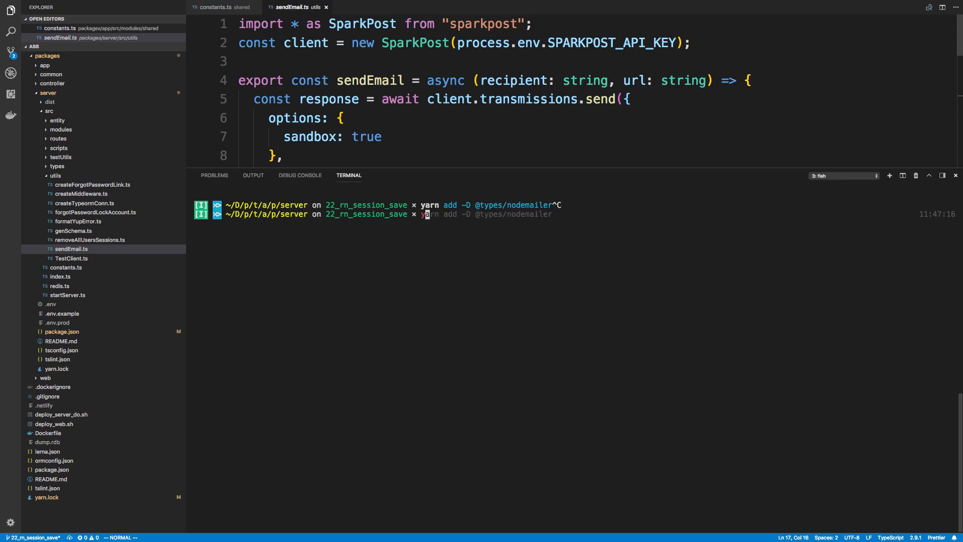
{"action": "type", "text": "yarn add nodemailer"}
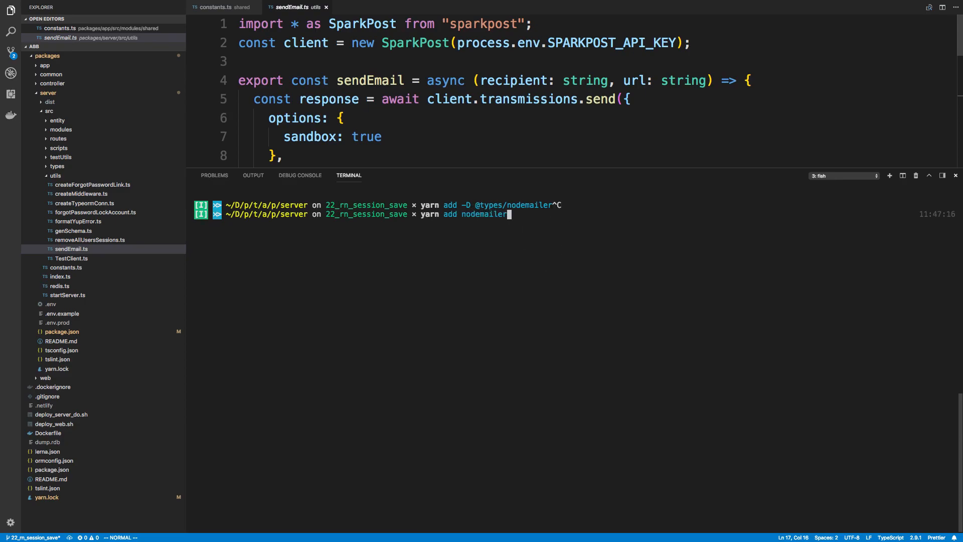
{"action": "mouse_move", "coordinate": [492, 241]}
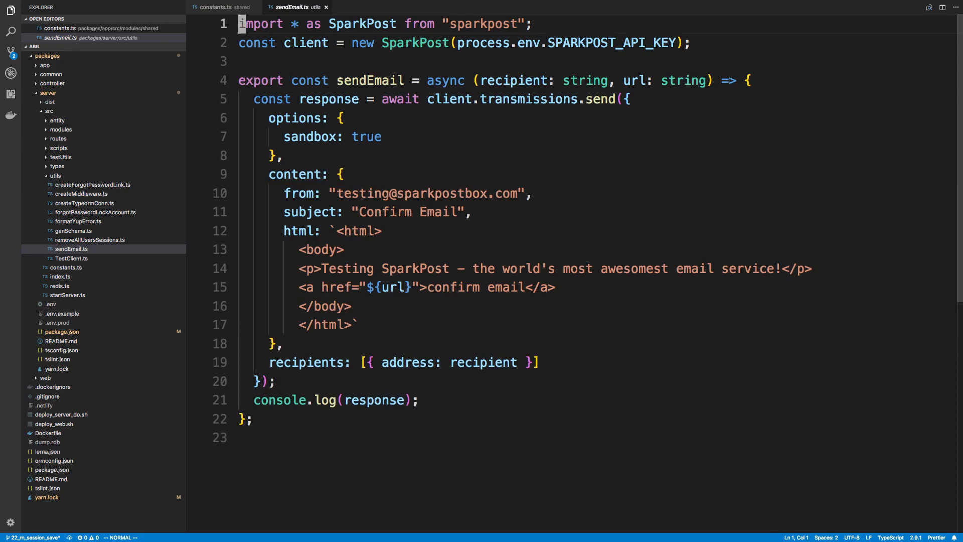
Paste the Ethereal Nodemailer example below sendEmail in sendEmail.ts
{"action": "left_click", "coordinate": [343, 400]}
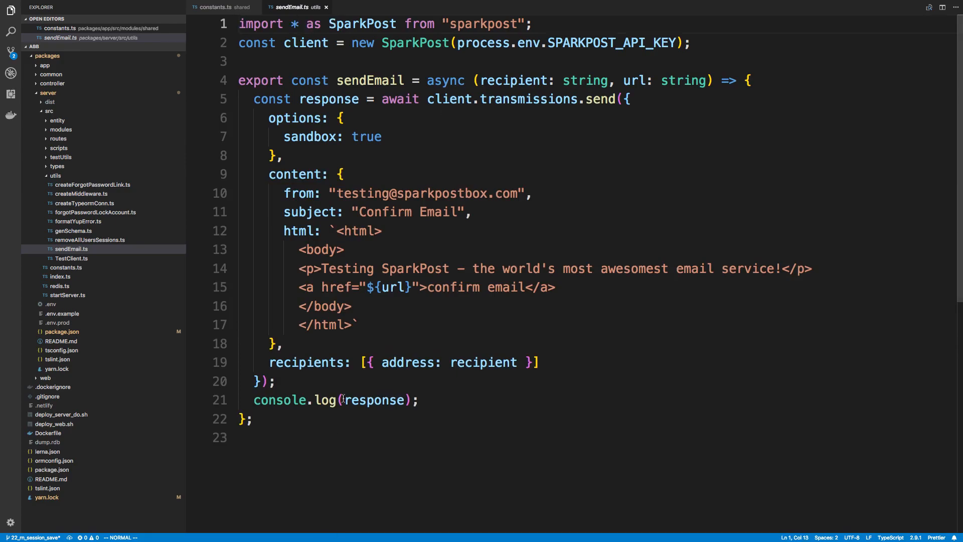
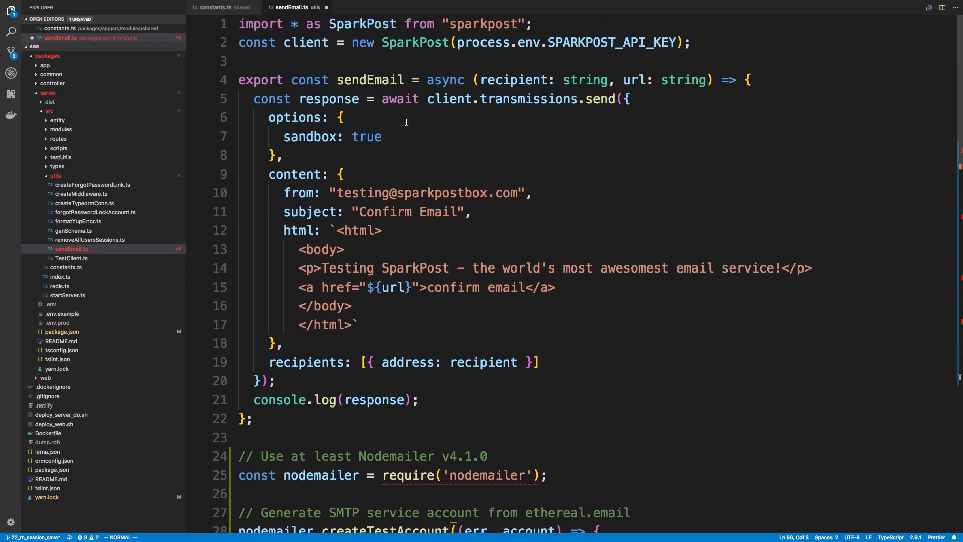
{"action": "mouse_move", "coordinate": [383, 287]}
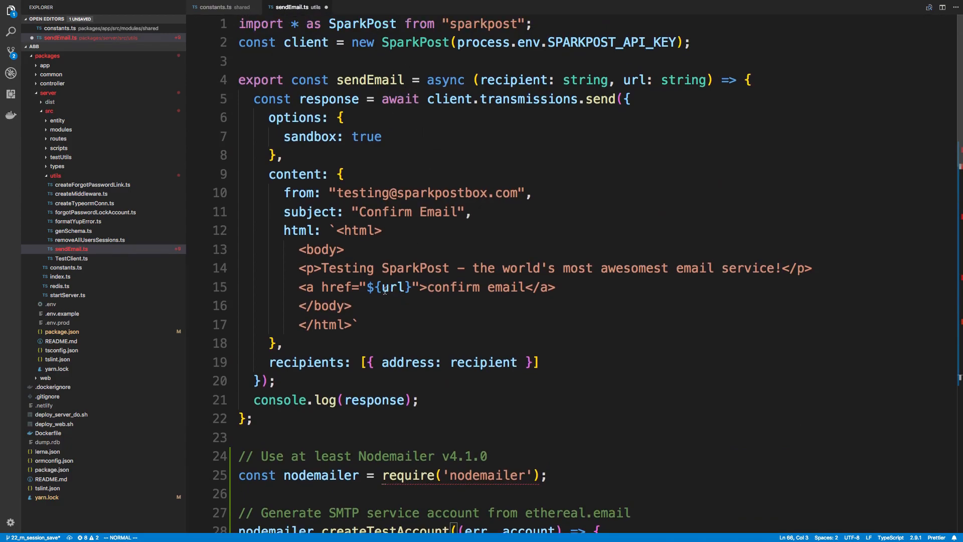
{"action": "scroll", "scroll_direction": "down", "scroll_amount": 3}
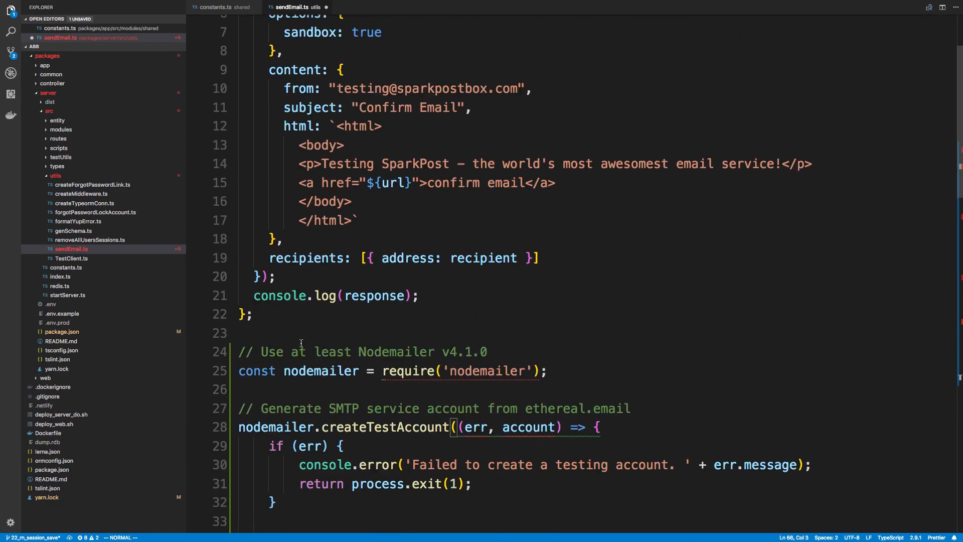
Rewrite the require line as import * as nodemailer from 'nodemailer'
{"action": "type", "text": "impor"}
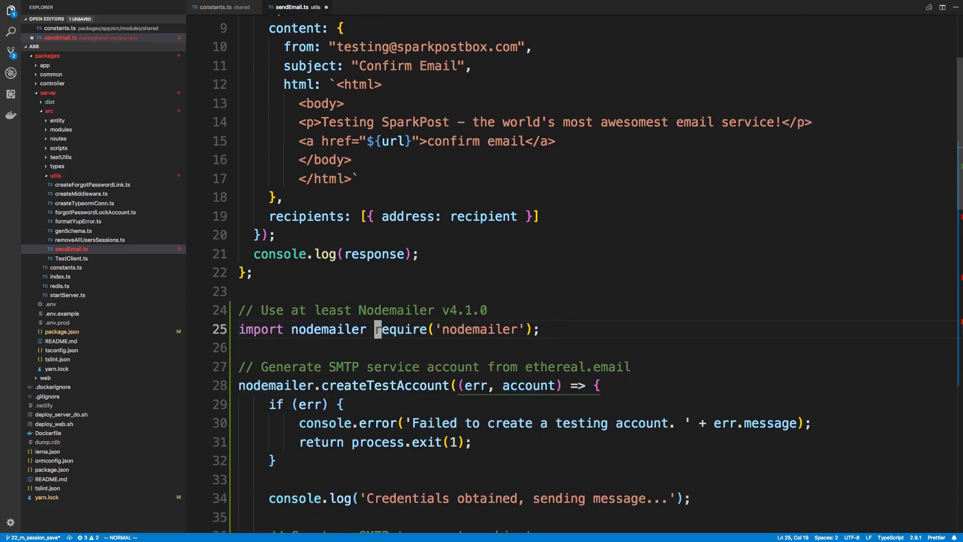
{"action": "type", "text": "from"}
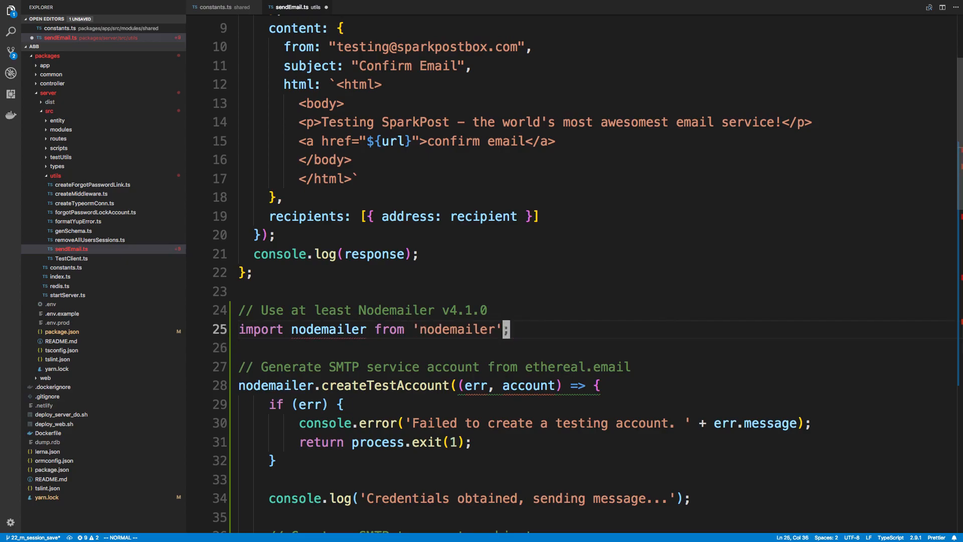
{"action": "scroll", "scroll_direction": "down", "scroll_amount": 3}
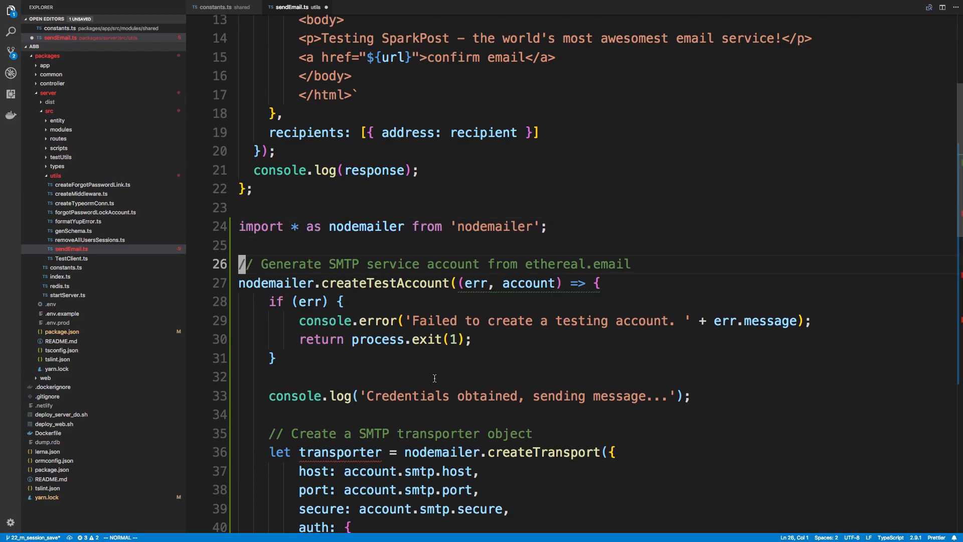
{"action": "scroll", "scroll_direction": "down", "scroll_amount": 3}
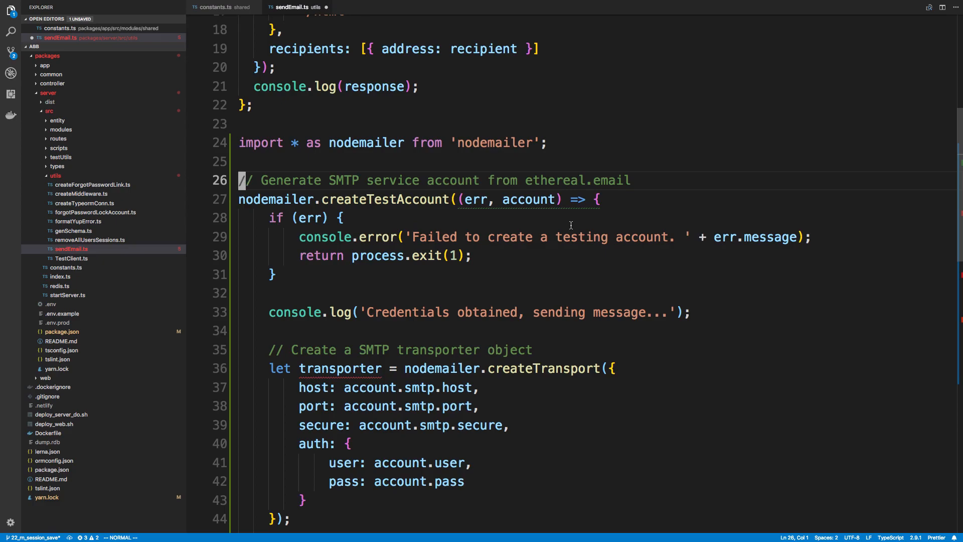
{"action": "scroll", "scroll_direction": "down", "scroll_amount": 3}
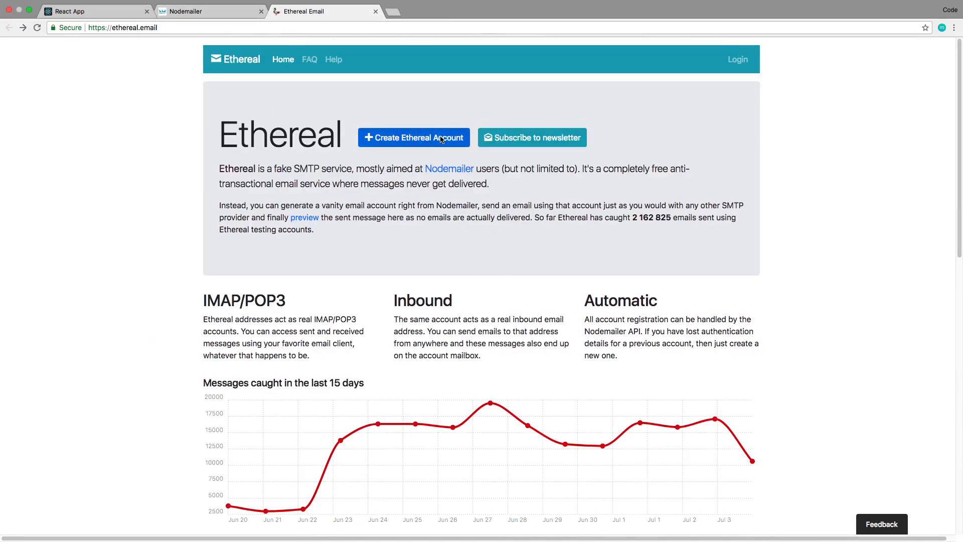
Create a new Ethereal test account and copy its Nodemailer configuration block
{"action": "left_click", "coordinate": [414, 137]}
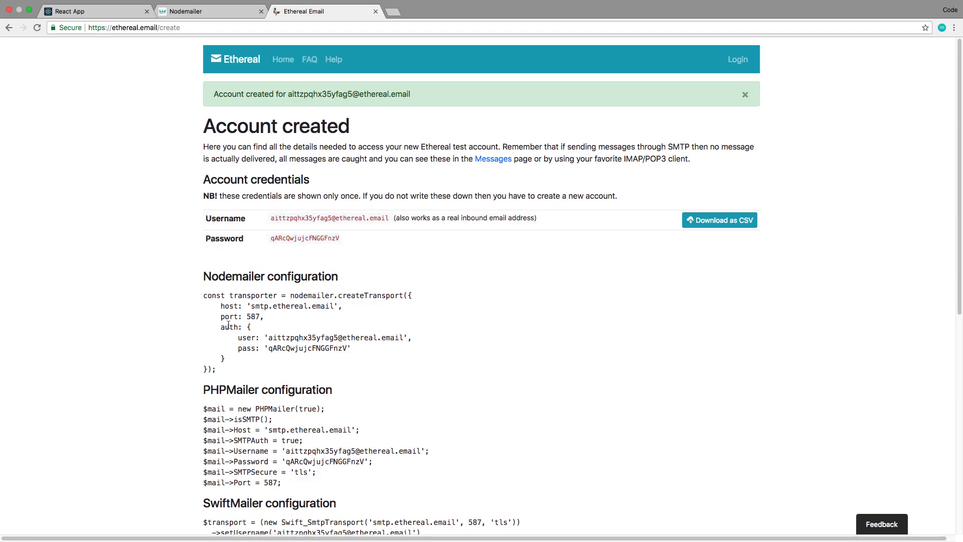
{"action": "mouse_move", "coordinate": [231, 377]}
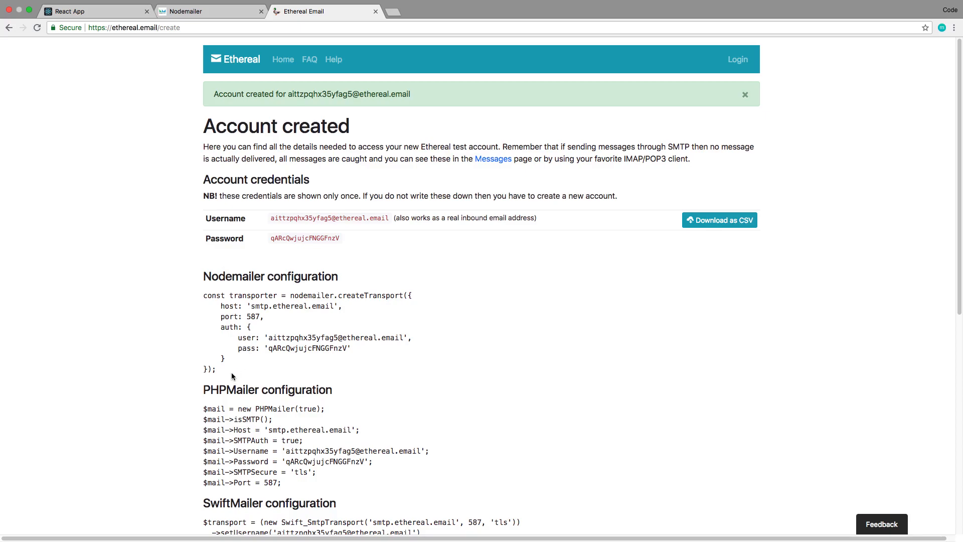
{"action": "left_click_drag", "start_coordinate": [204, 296], "coordinate": [216, 368]}
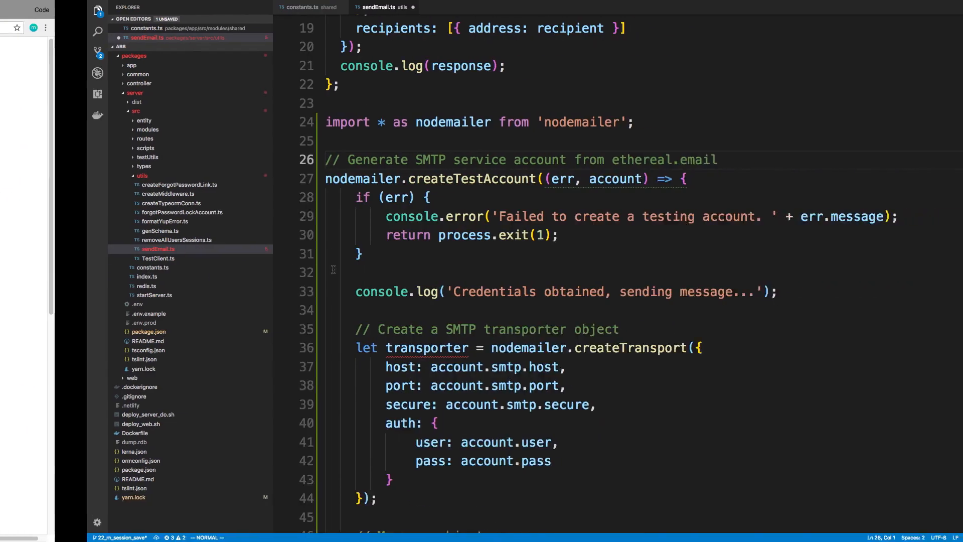
Paste the Ethereal transporter config (host, port 587, credentials) over the createTestAccount block
{"action": "scroll", "scroll_direction": "down", "scroll_amount": 3}
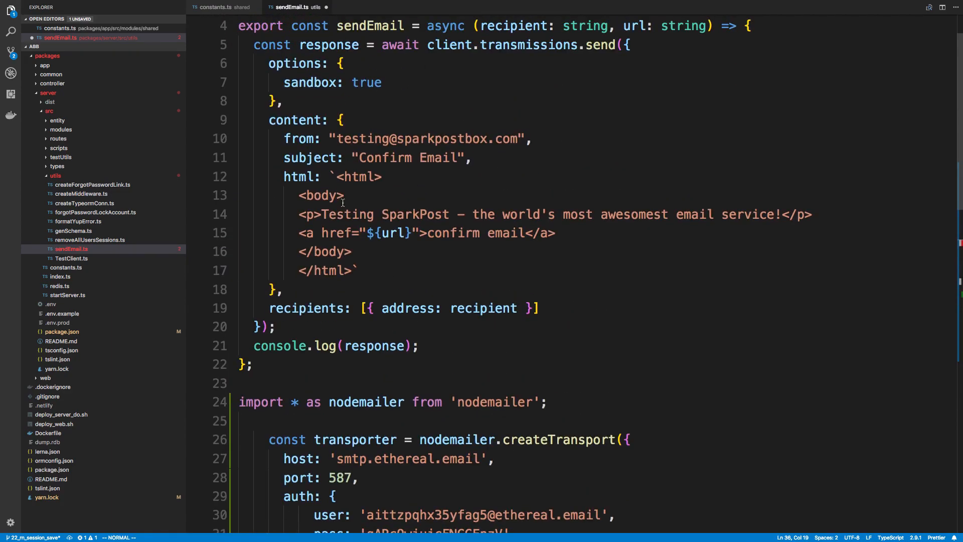
{"action": "scroll", "scroll_direction": "down", "scroll_amount": 3}
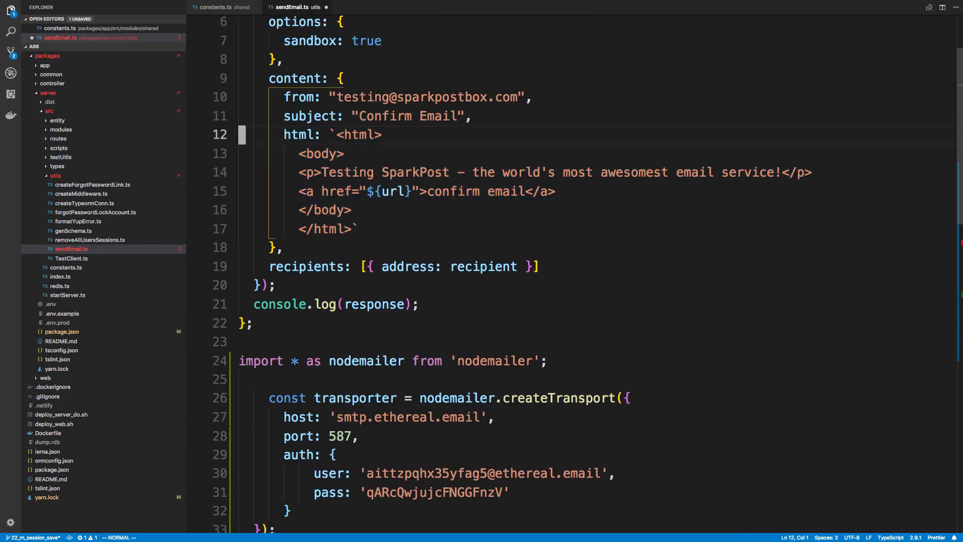
{"action": "scroll", "scroll_direction": "down", "scroll_amount": 3}
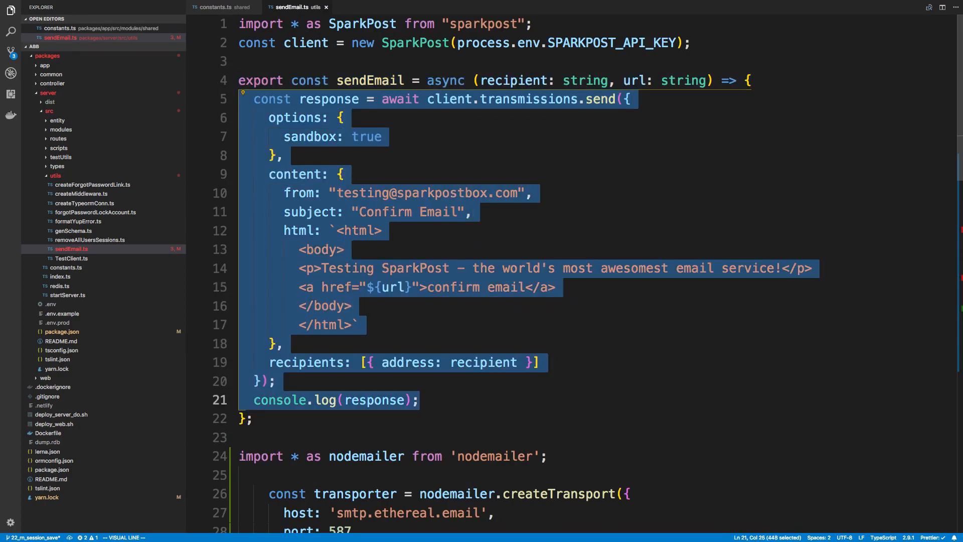
Delete the SparkPost code and move the transporter and HTML confirm-link message into sendEmail
{"action": "key", "text": "Delete"}
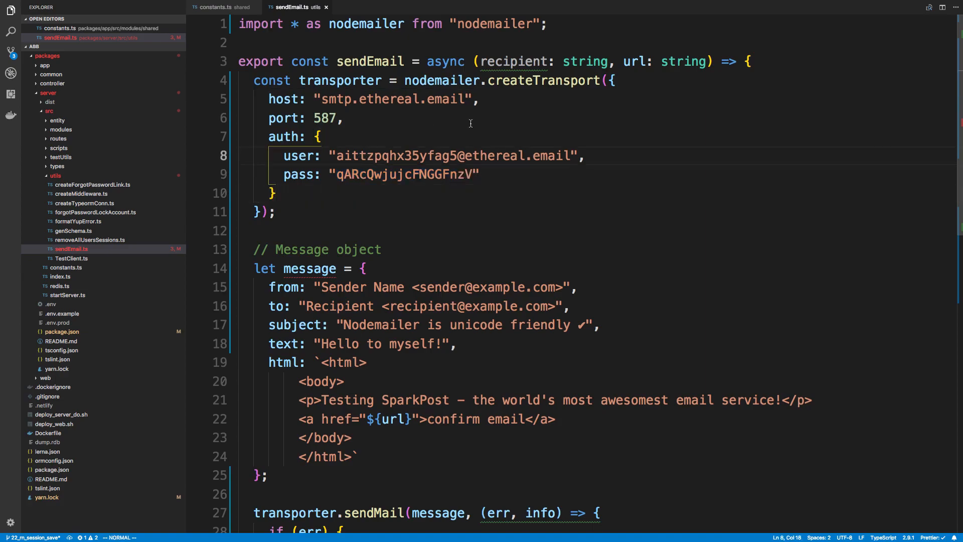
{"action": "scroll", "scroll_direction": "down", "scroll_amount": 3}
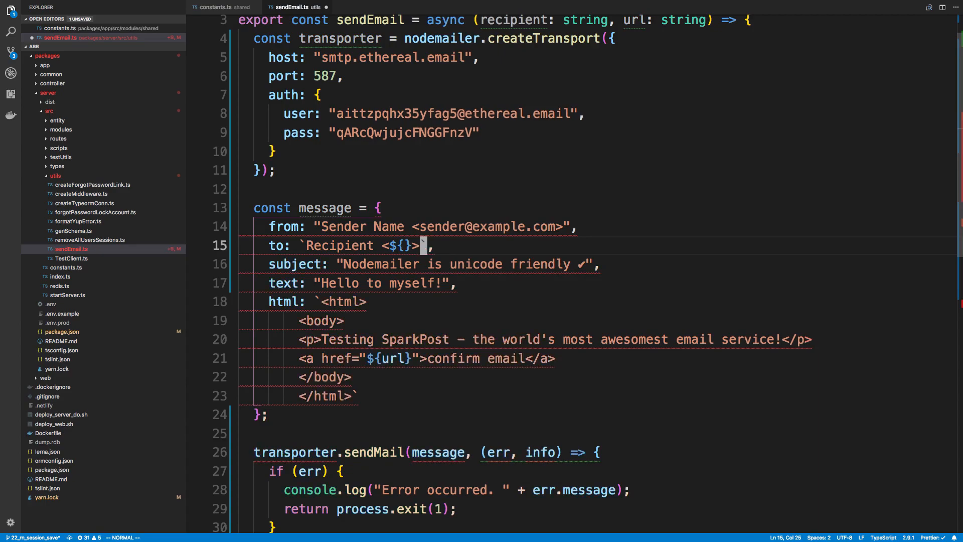
Set the to field to ${recipient} and delete the return process.exit(1) line
{"action": "type", "text": "recipient"}
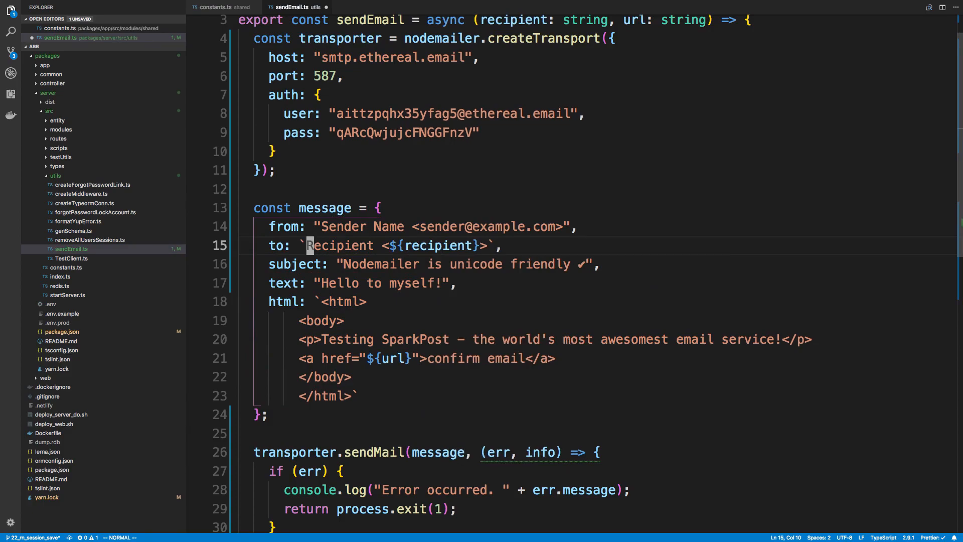
{"action": "double_click", "coordinate": [341, 245]}
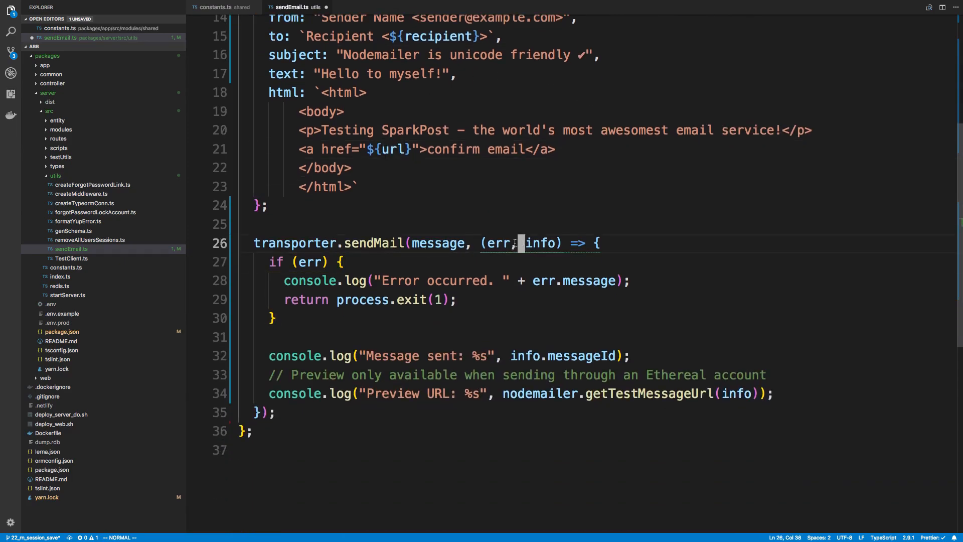
{"action": "mouse_move", "coordinate": [491, 243]}
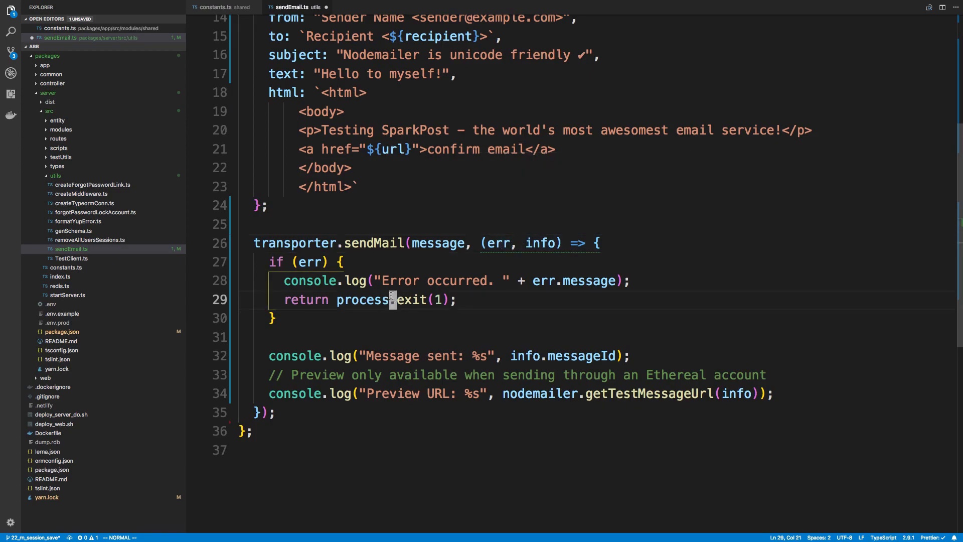
{"action": "double_click", "coordinate": [362, 300]}
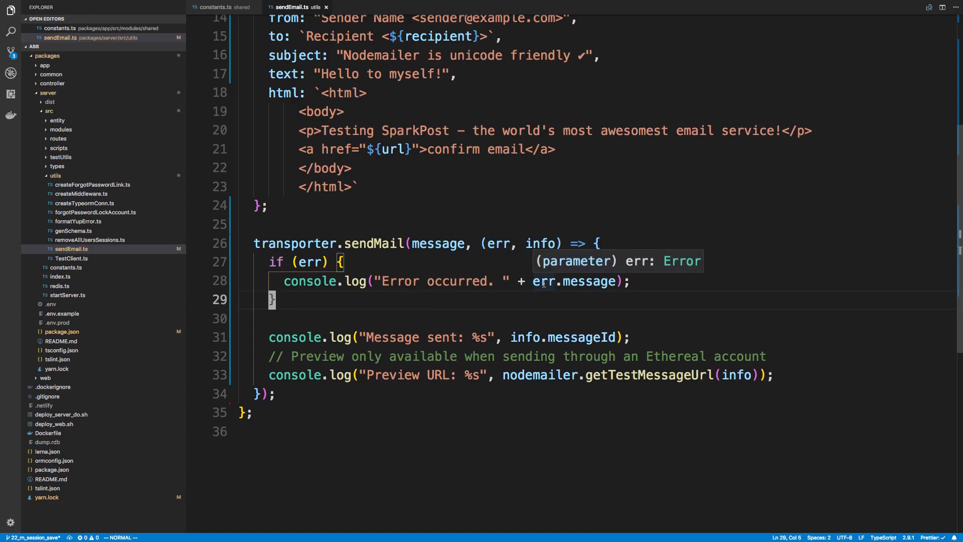
{"action": "mouse_move", "coordinate": [399, 243]}
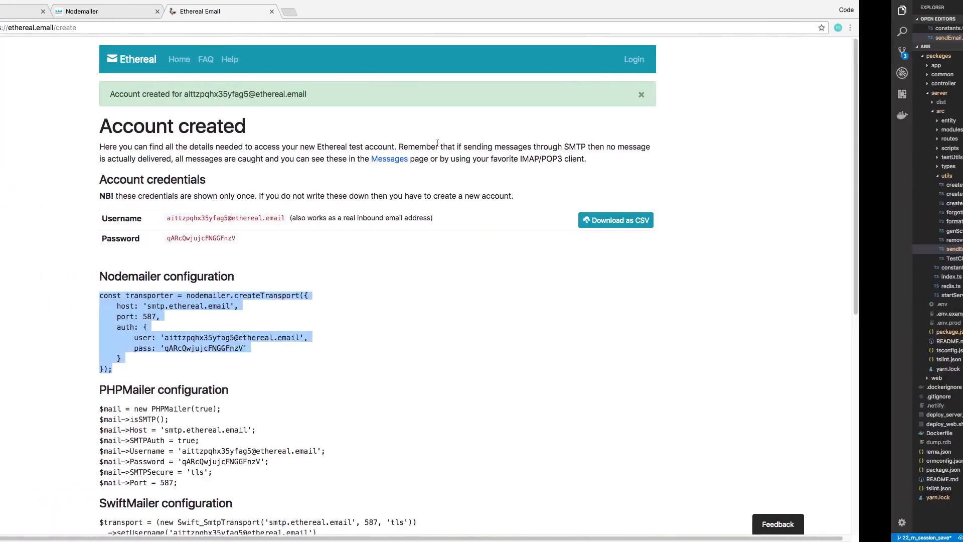
Show the React App register page with the DevTools console docked at the bottom
{"action": "left_click", "coordinate": [92, 11]}
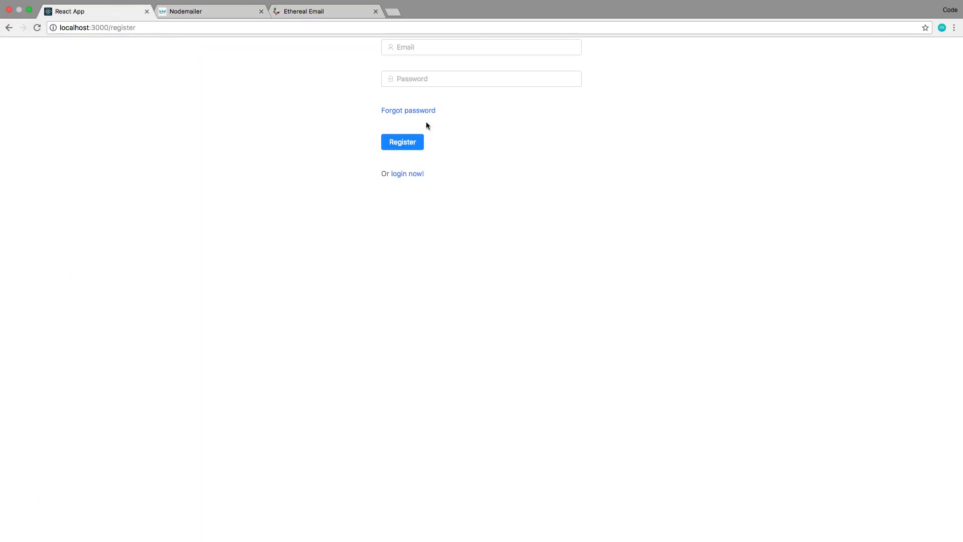
{"action": "mouse_move", "coordinate": [261, 377]}
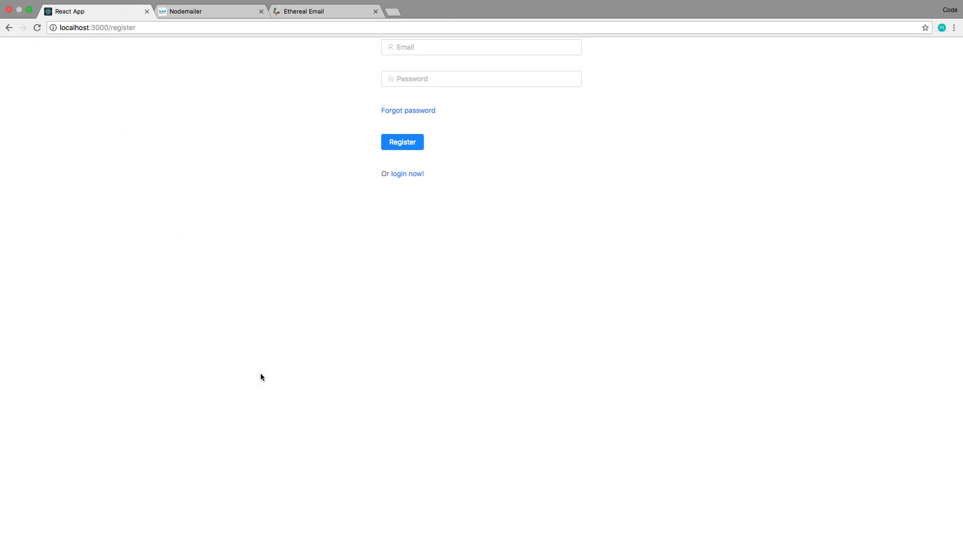
{"action": "key", "text": "F12"}
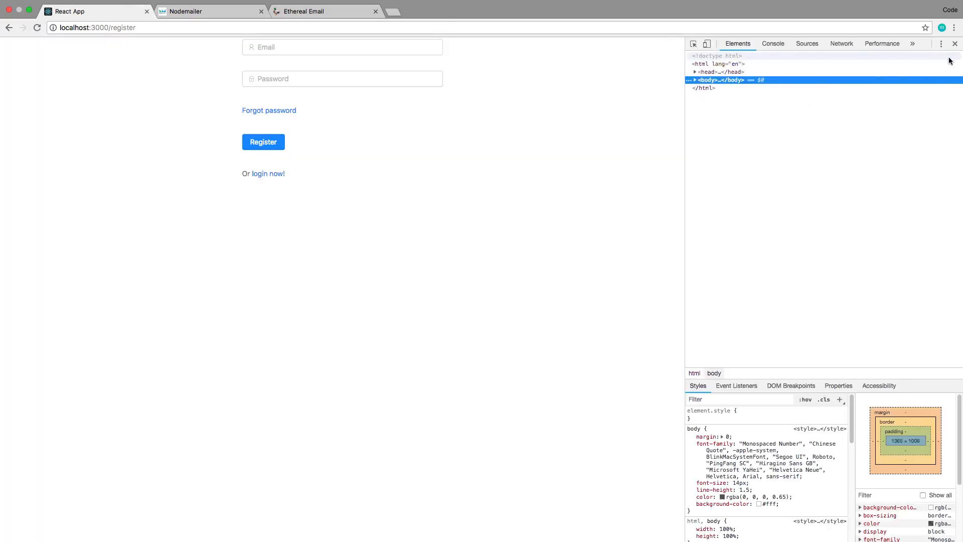
{"action": "left_click", "coordinate": [941, 44]}
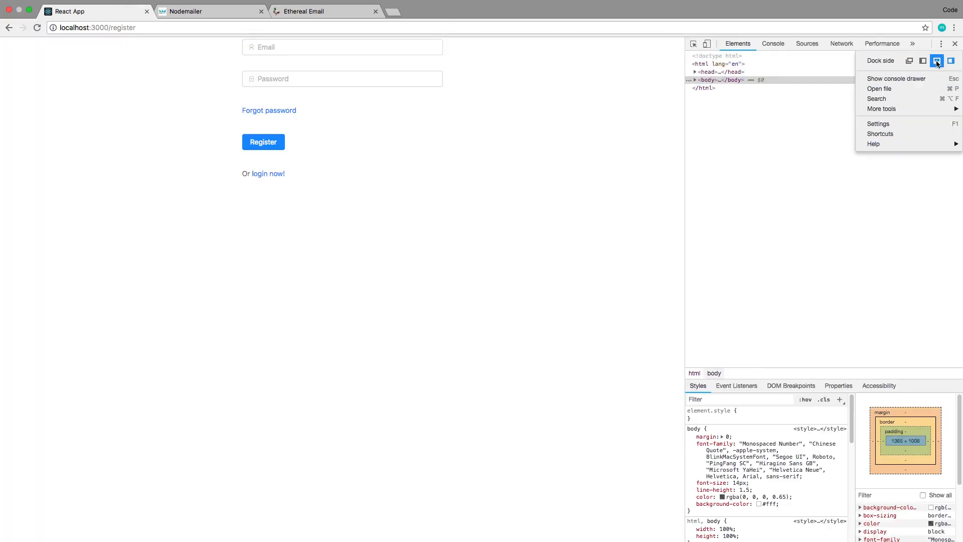
{"action": "left_click", "coordinate": [951, 61]}
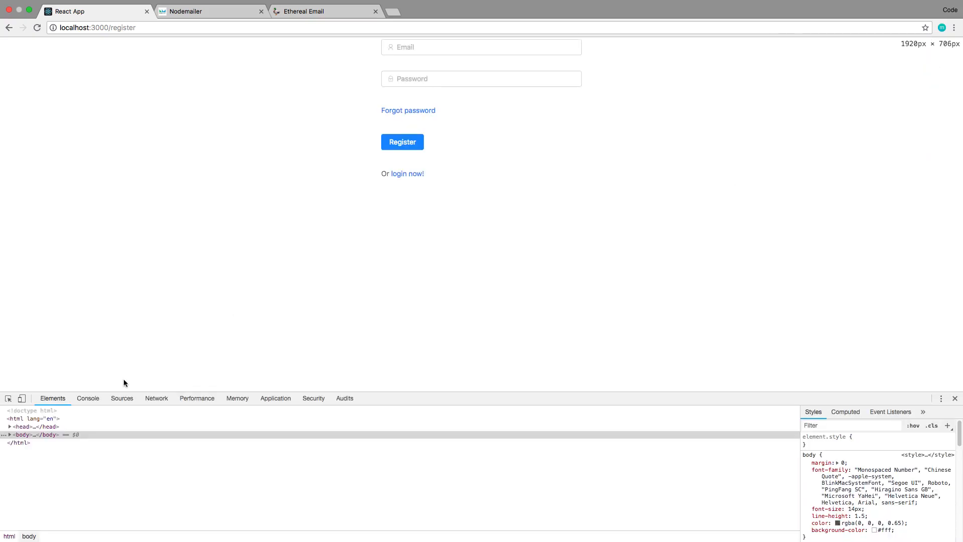
{"action": "left_click", "coordinate": [88, 397]}
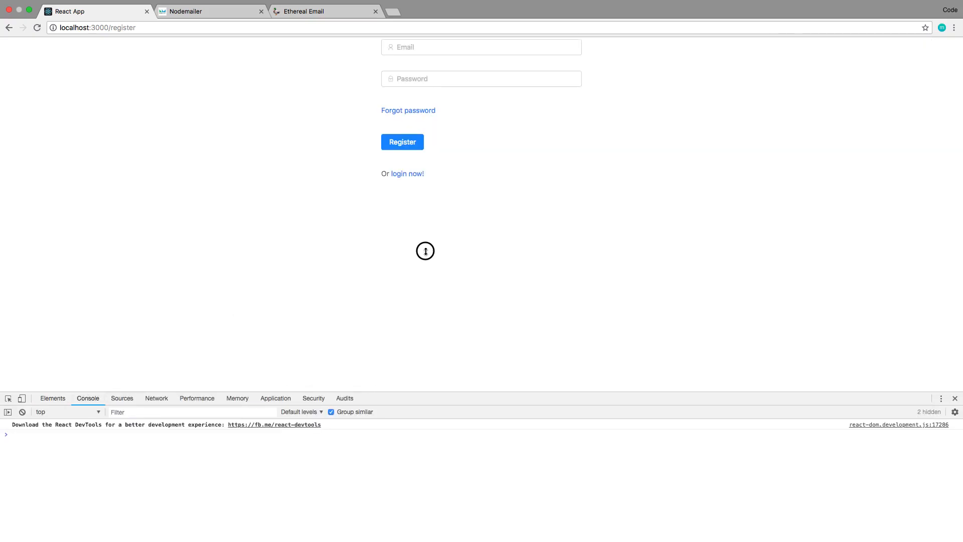
{"action": "left_click", "coordinate": [481, 47]}
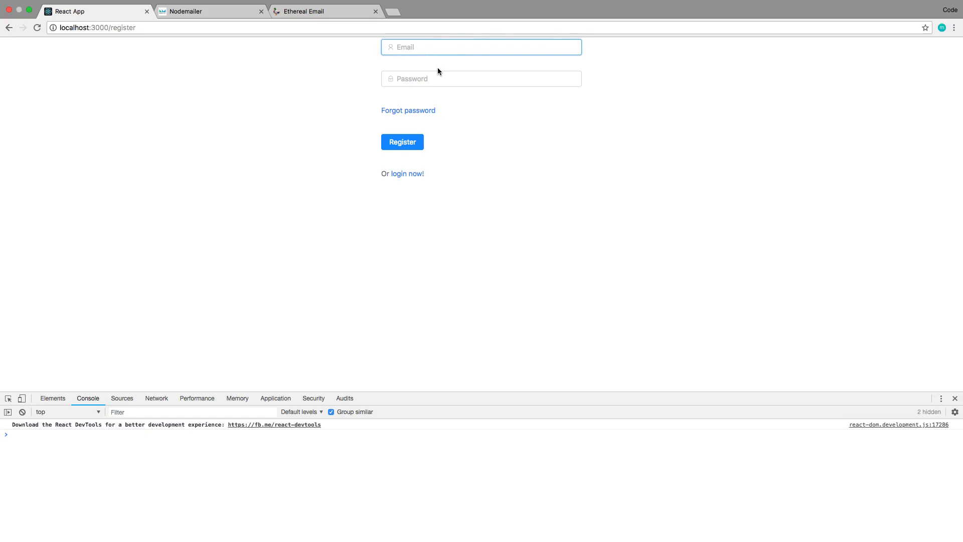
{"action": "type", "text": "bob@bob.com"}
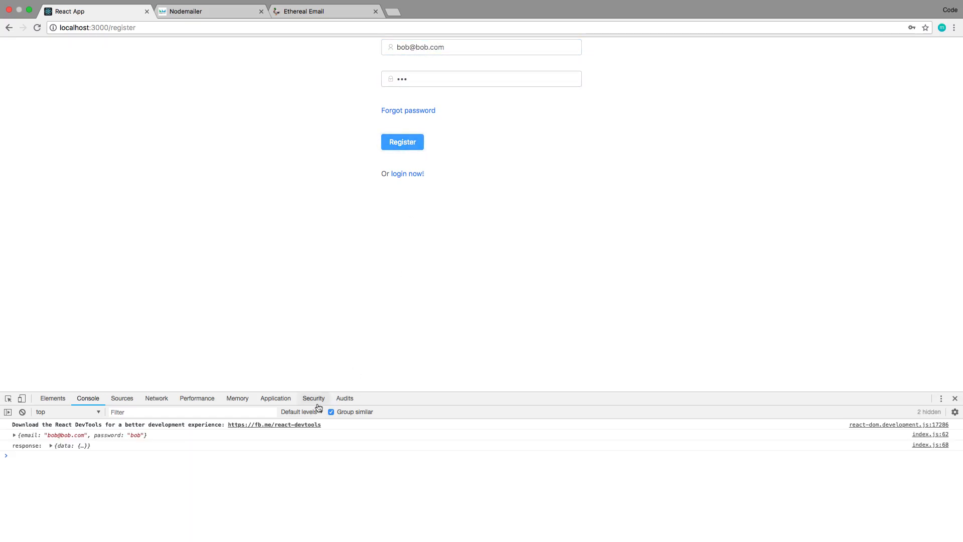
{"action": "left_click", "coordinate": [54, 446]}
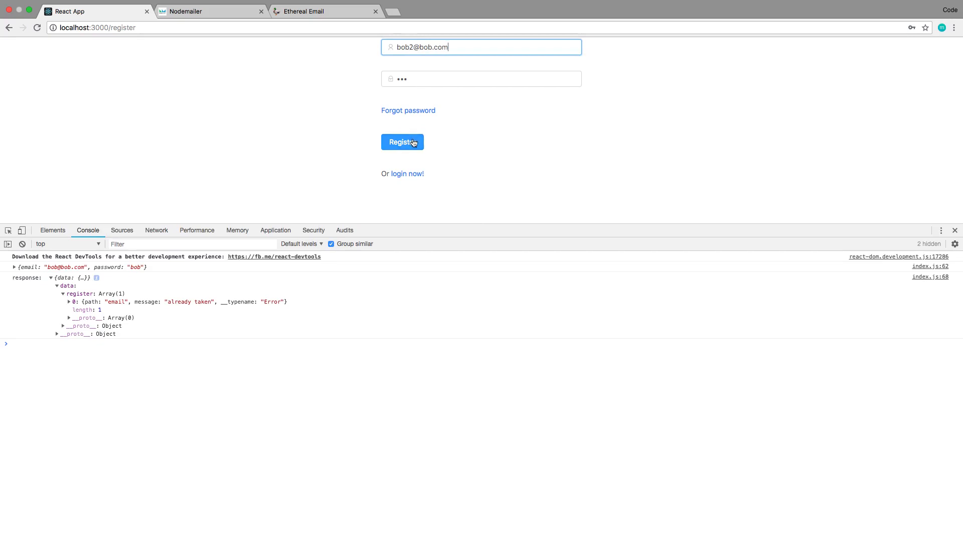
{"action": "left_click", "coordinate": [402, 142]}
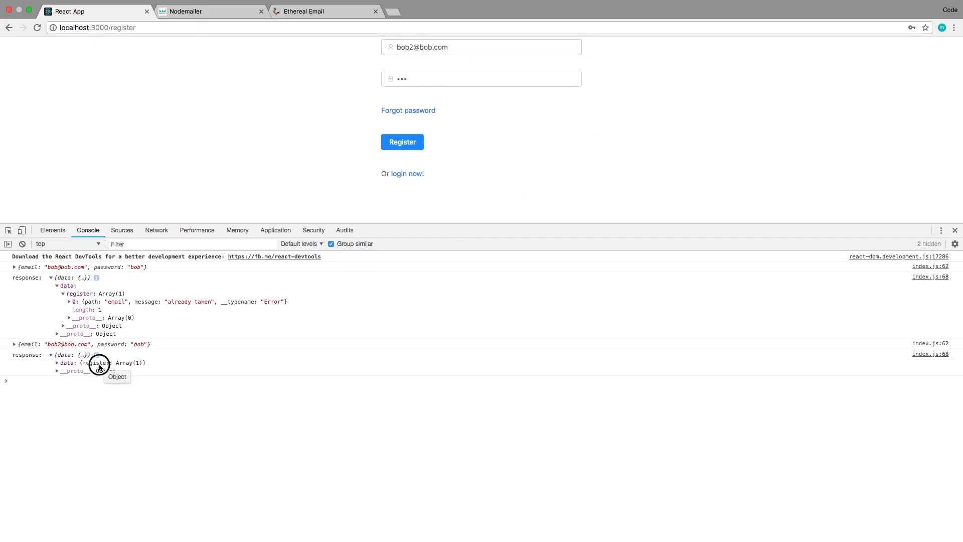
{"action": "left_click", "coordinate": [51, 362]}
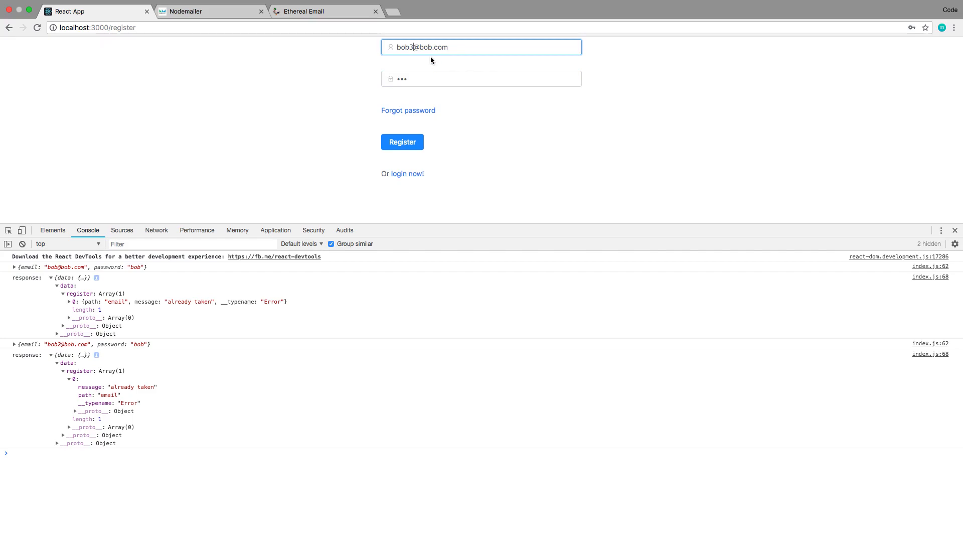
{"action": "left_click", "coordinate": [481, 78]}
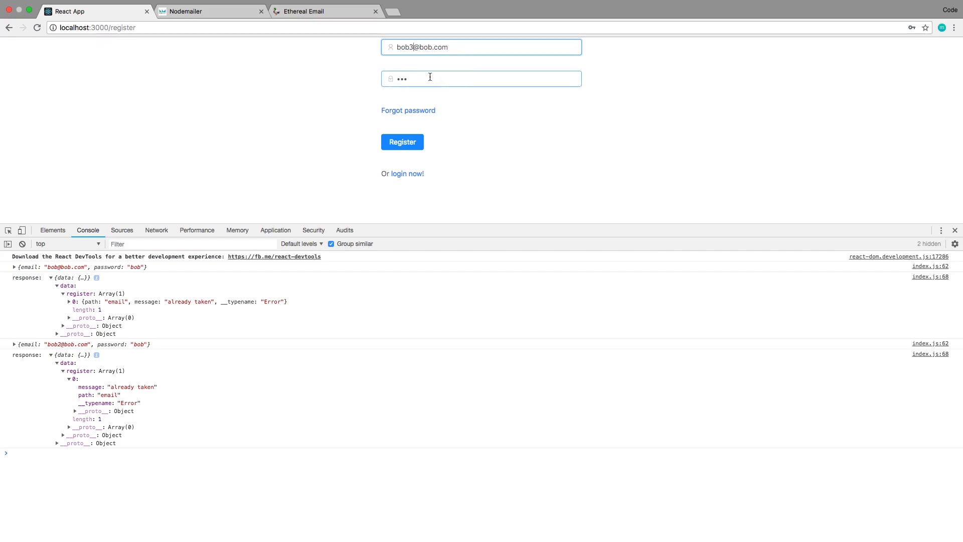
{"action": "left_click", "coordinate": [402, 142]}
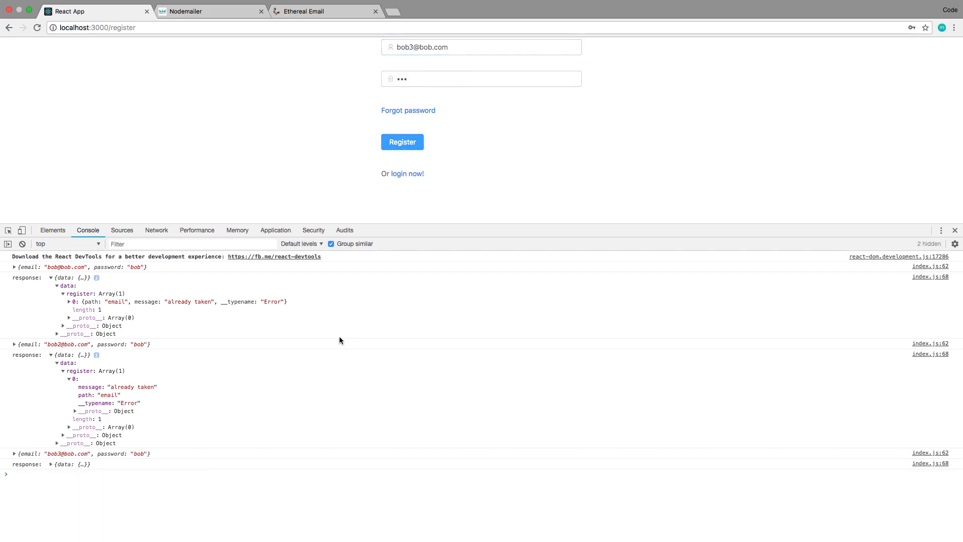
{"action": "left_click", "coordinate": [402, 142]}
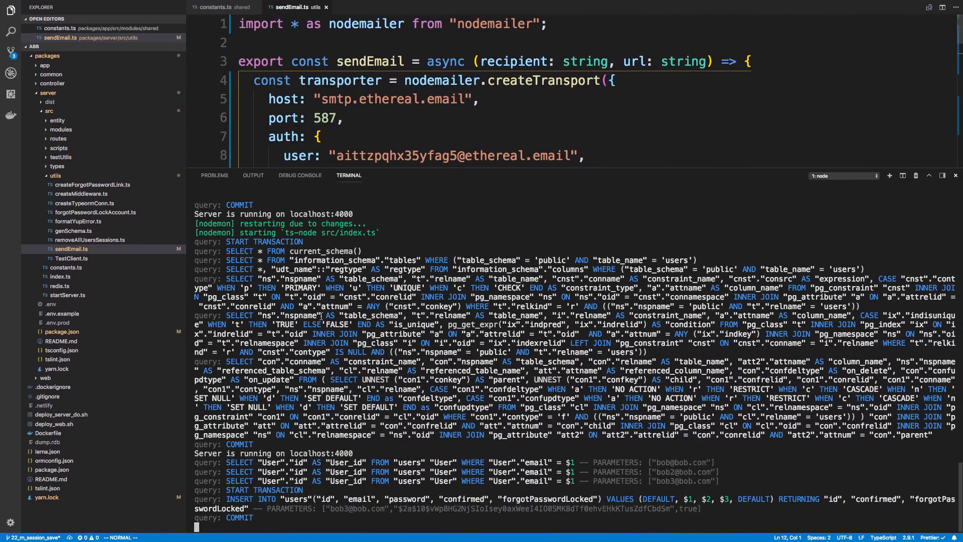
{"action": "mouse_move", "coordinate": [613, 457]}
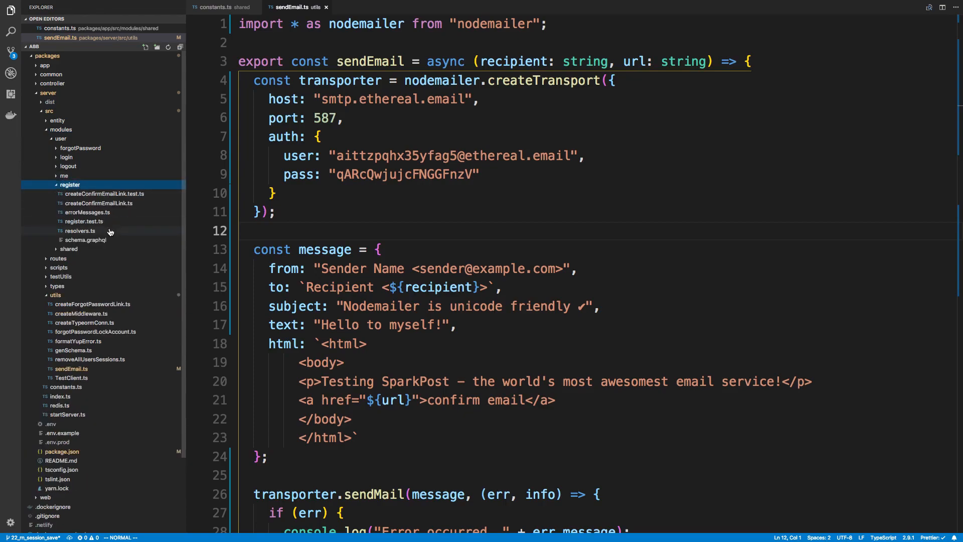
Open modules/user/register/resolvers.ts and scroll through the register resolver code
{"action": "left_click", "coordinate": [80, 231]}
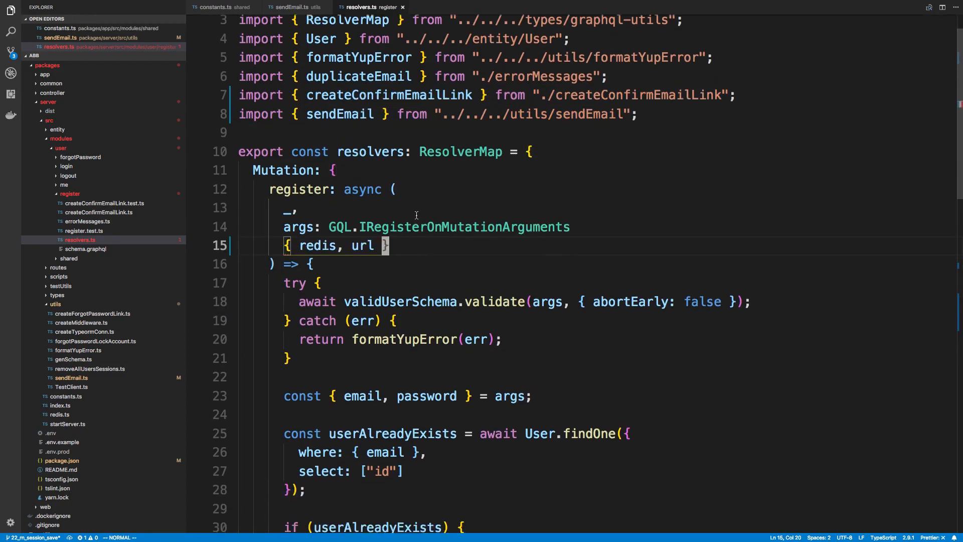
{"action": "scroll", "scroll_direction": "down", "scroll_amount": 3}
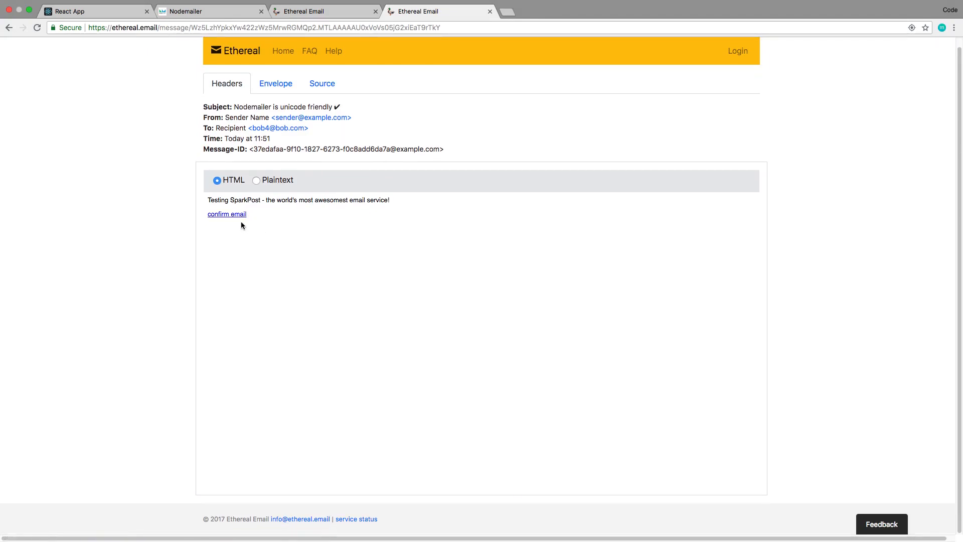
{"action": "mouse_move", "coordinate": [227, 215]}
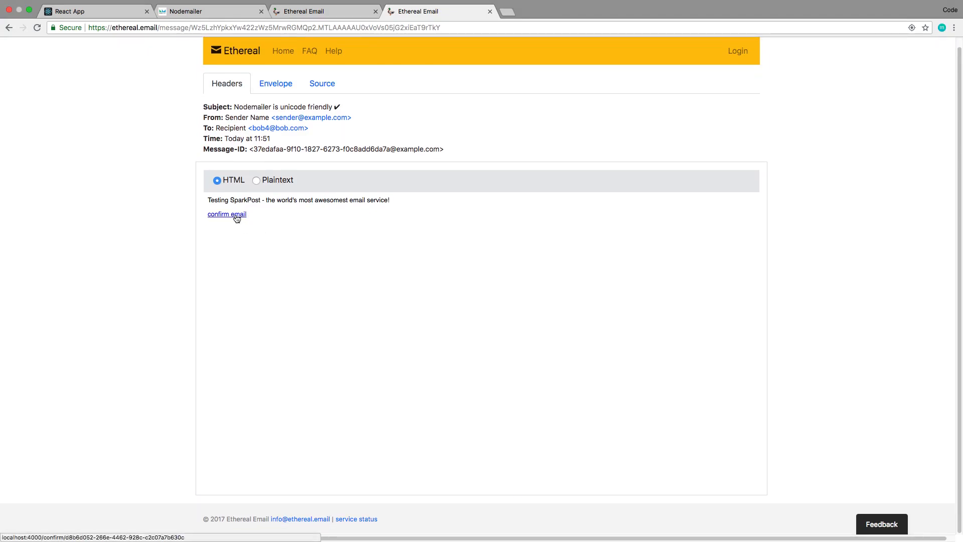